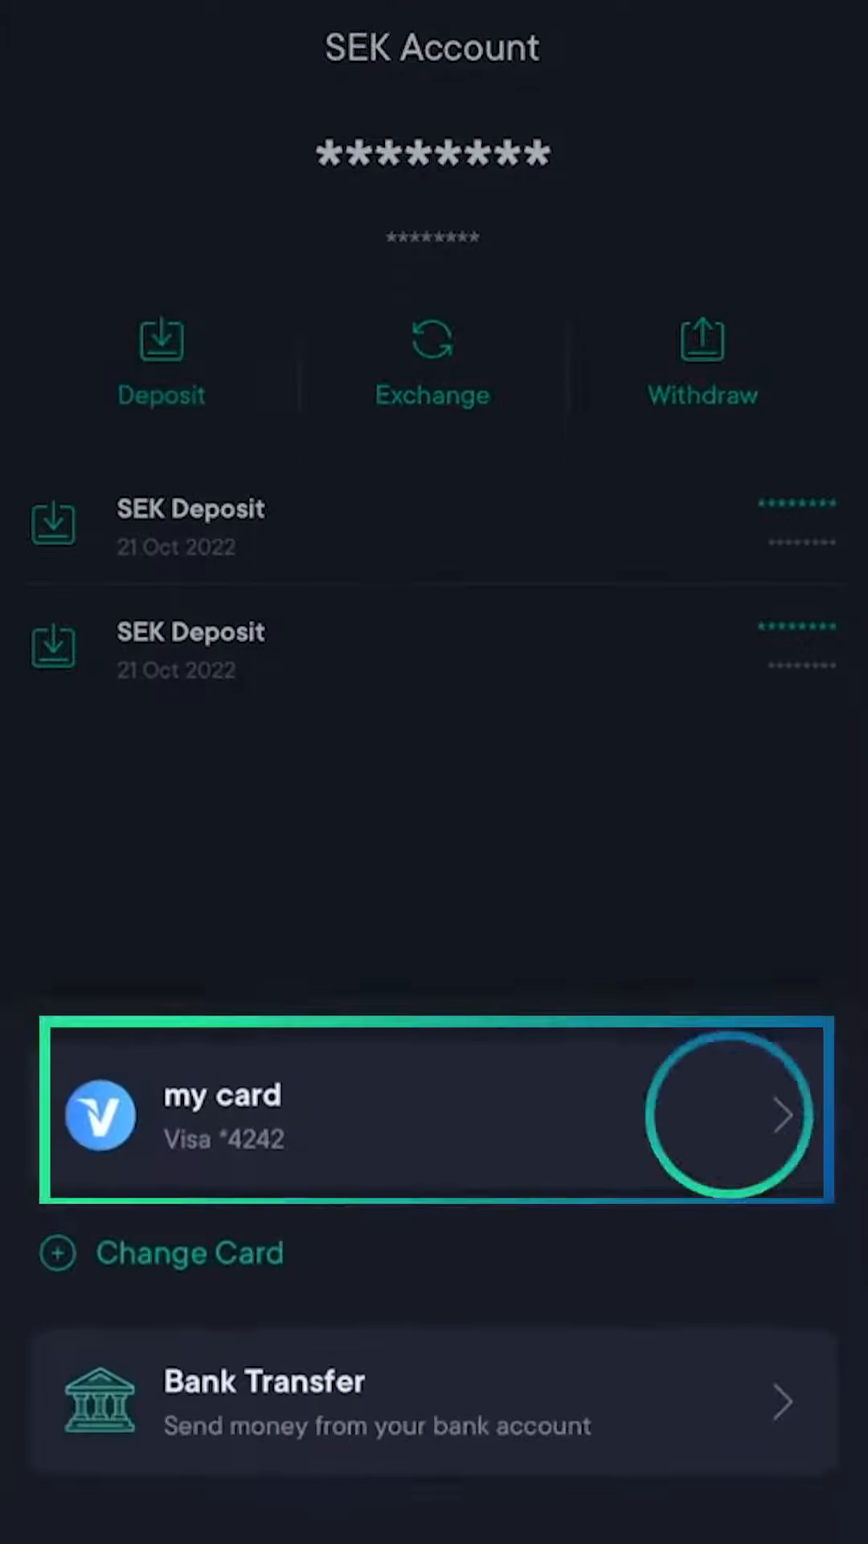
# Deposit 216.33 PLN from the saved Visa card and submit the amount.
pyautogui.click(431, 1114)
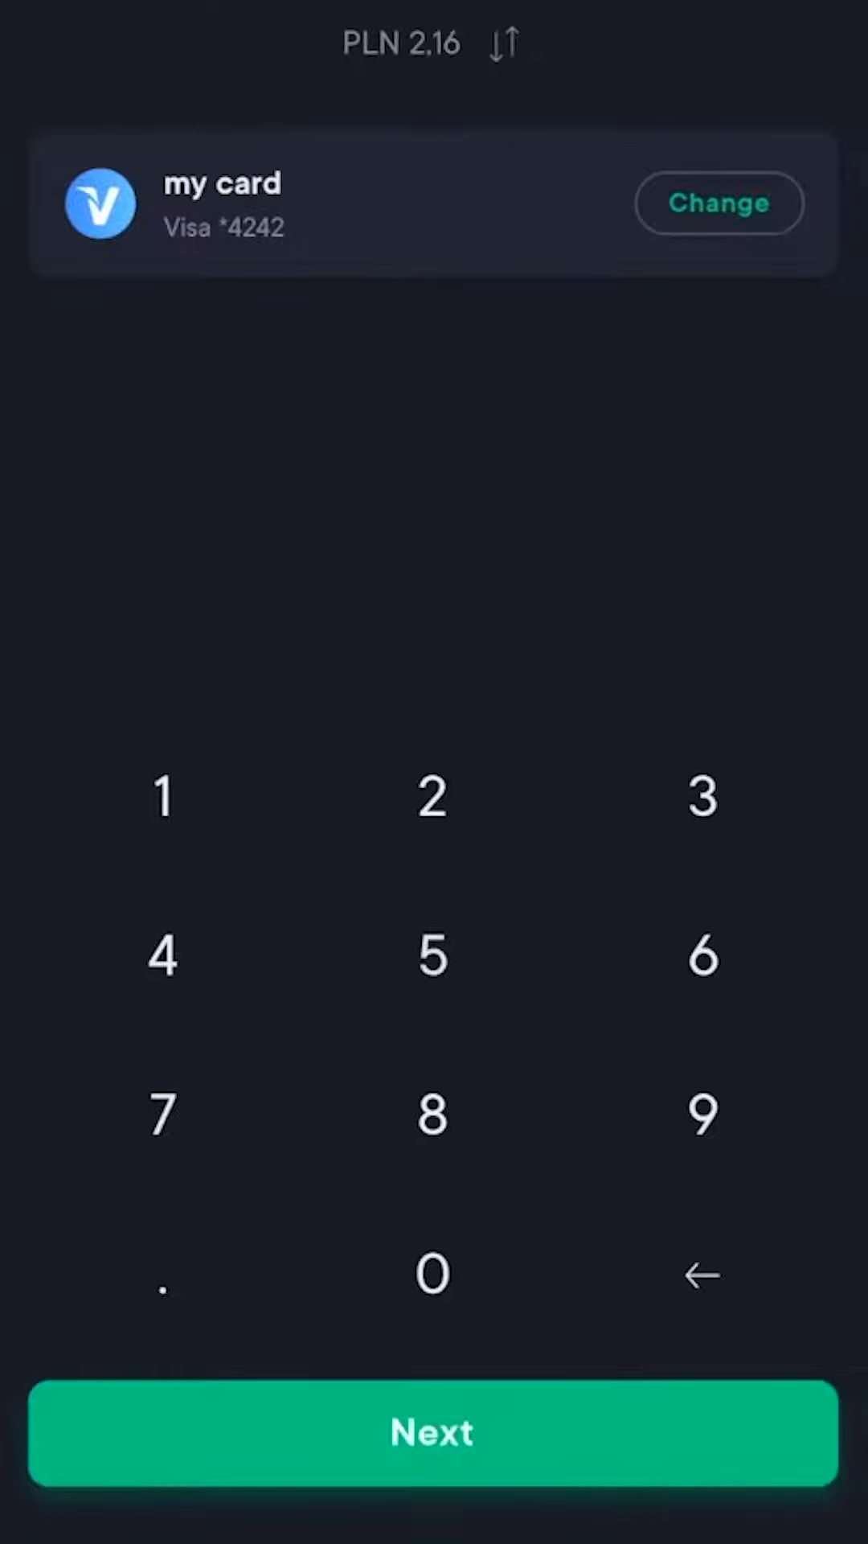
pyautogui.click(431, 1431)
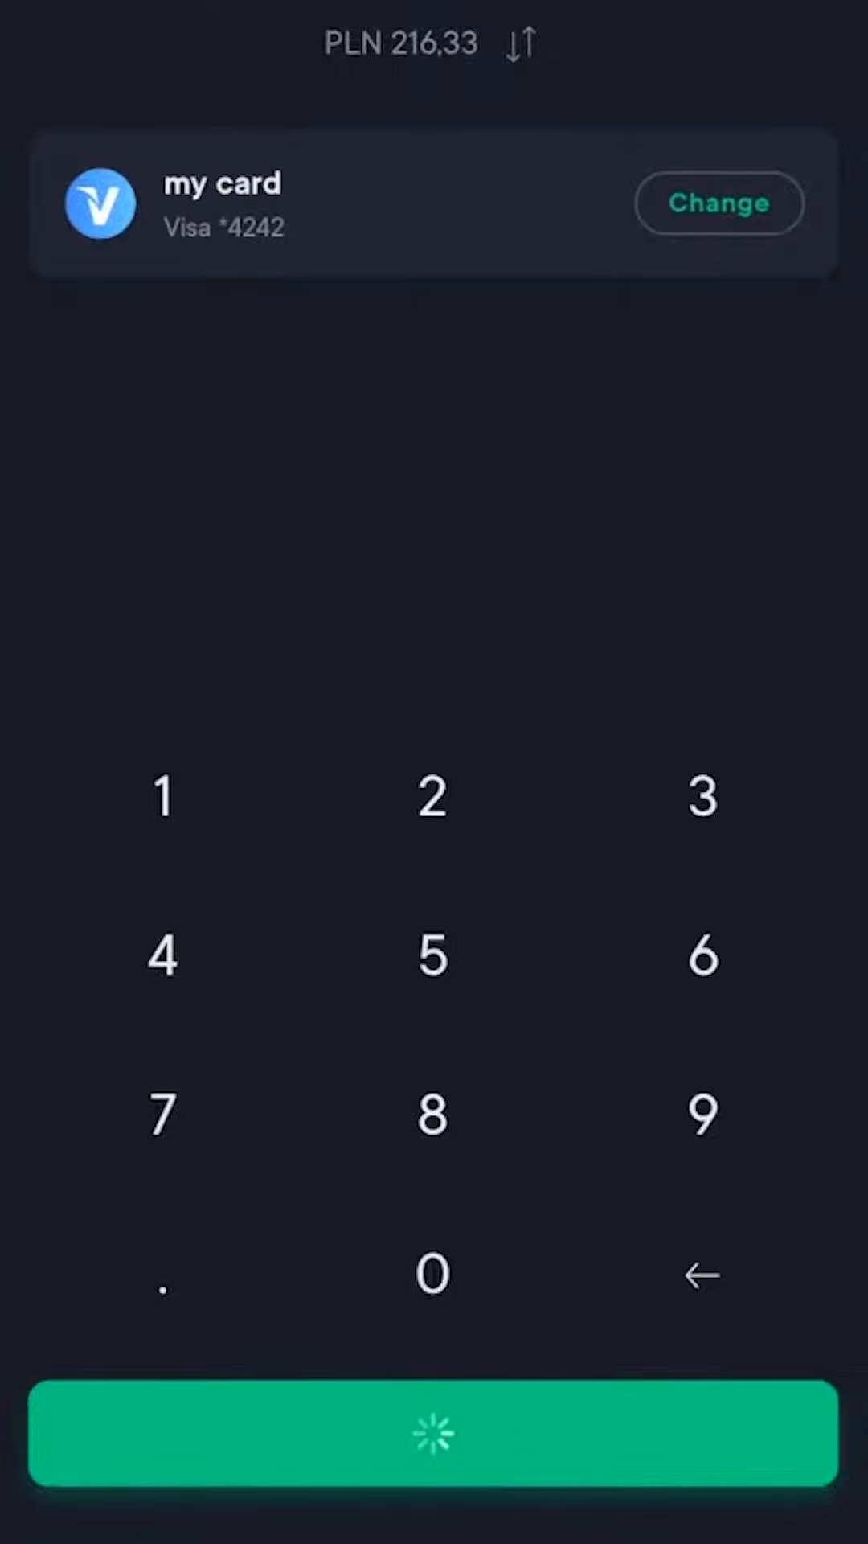
pyautogui.click(434, 1432)
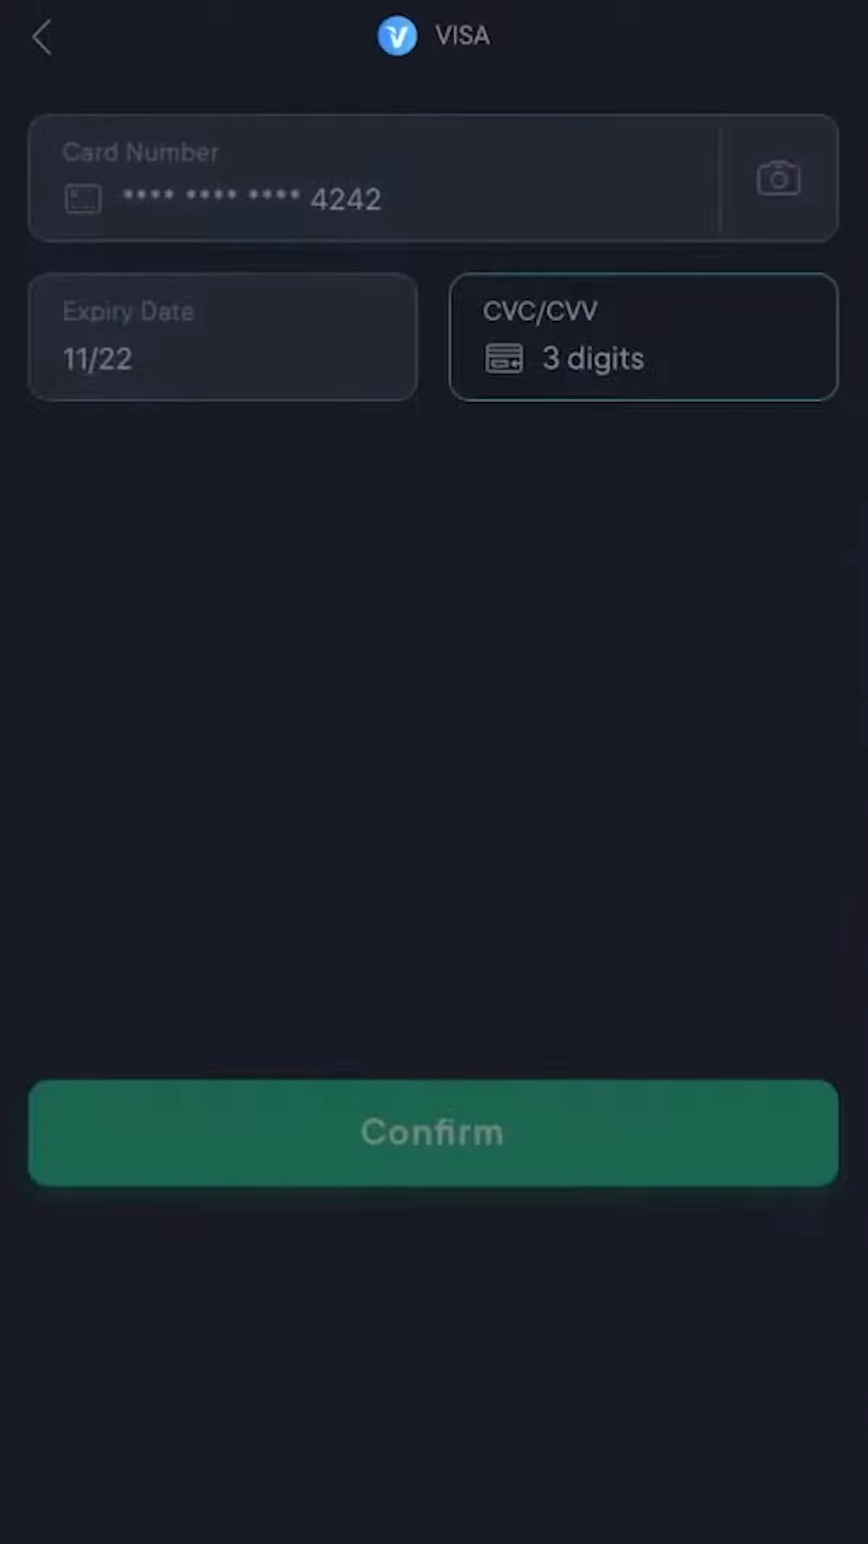
pyautogui.click(431, 1132)
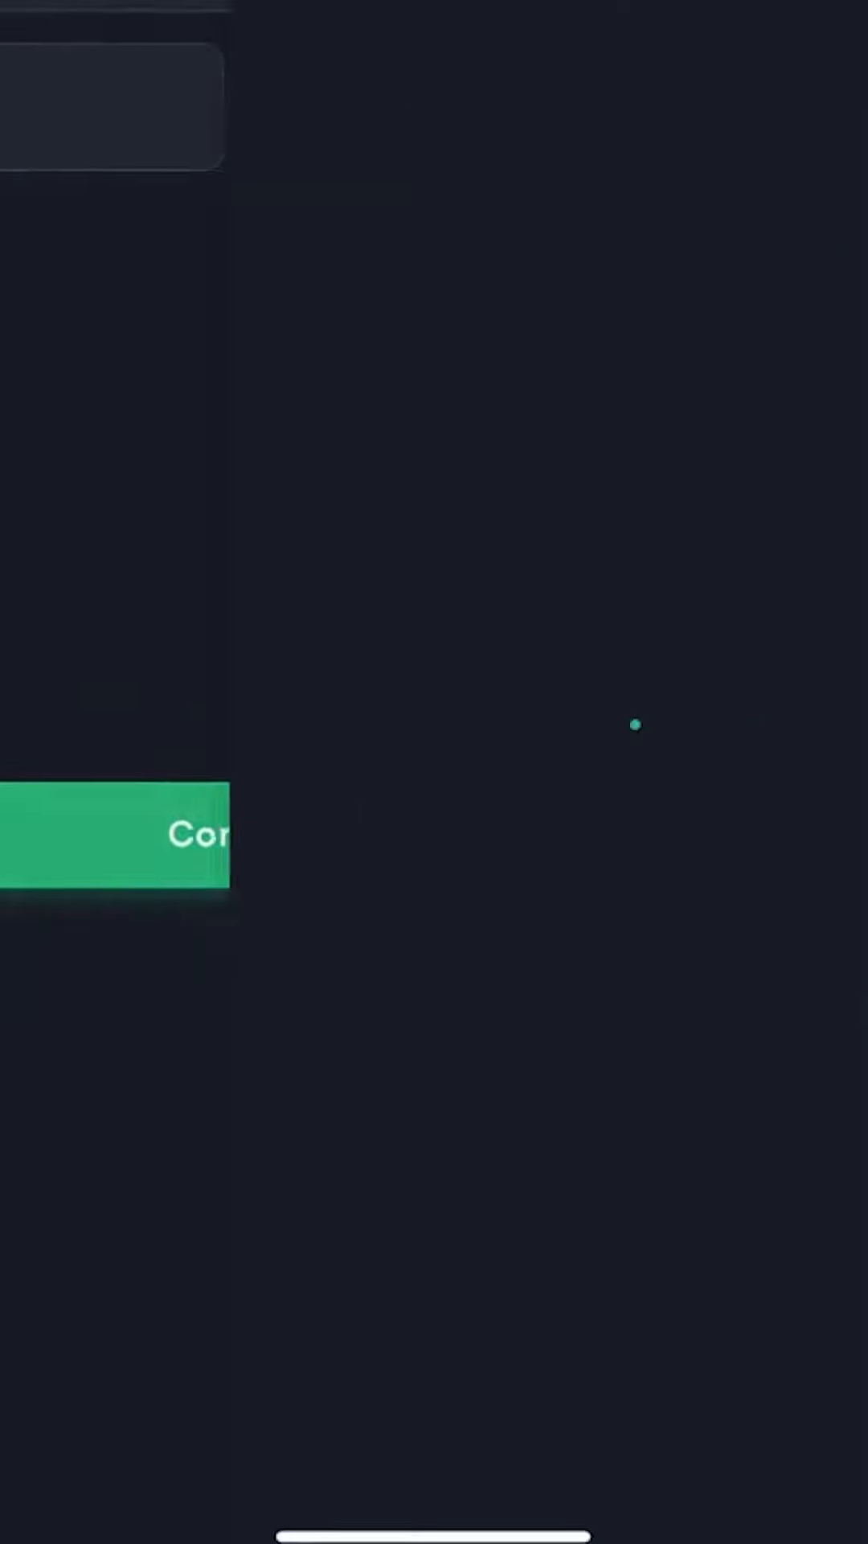
pyautogui.click(116, 839)
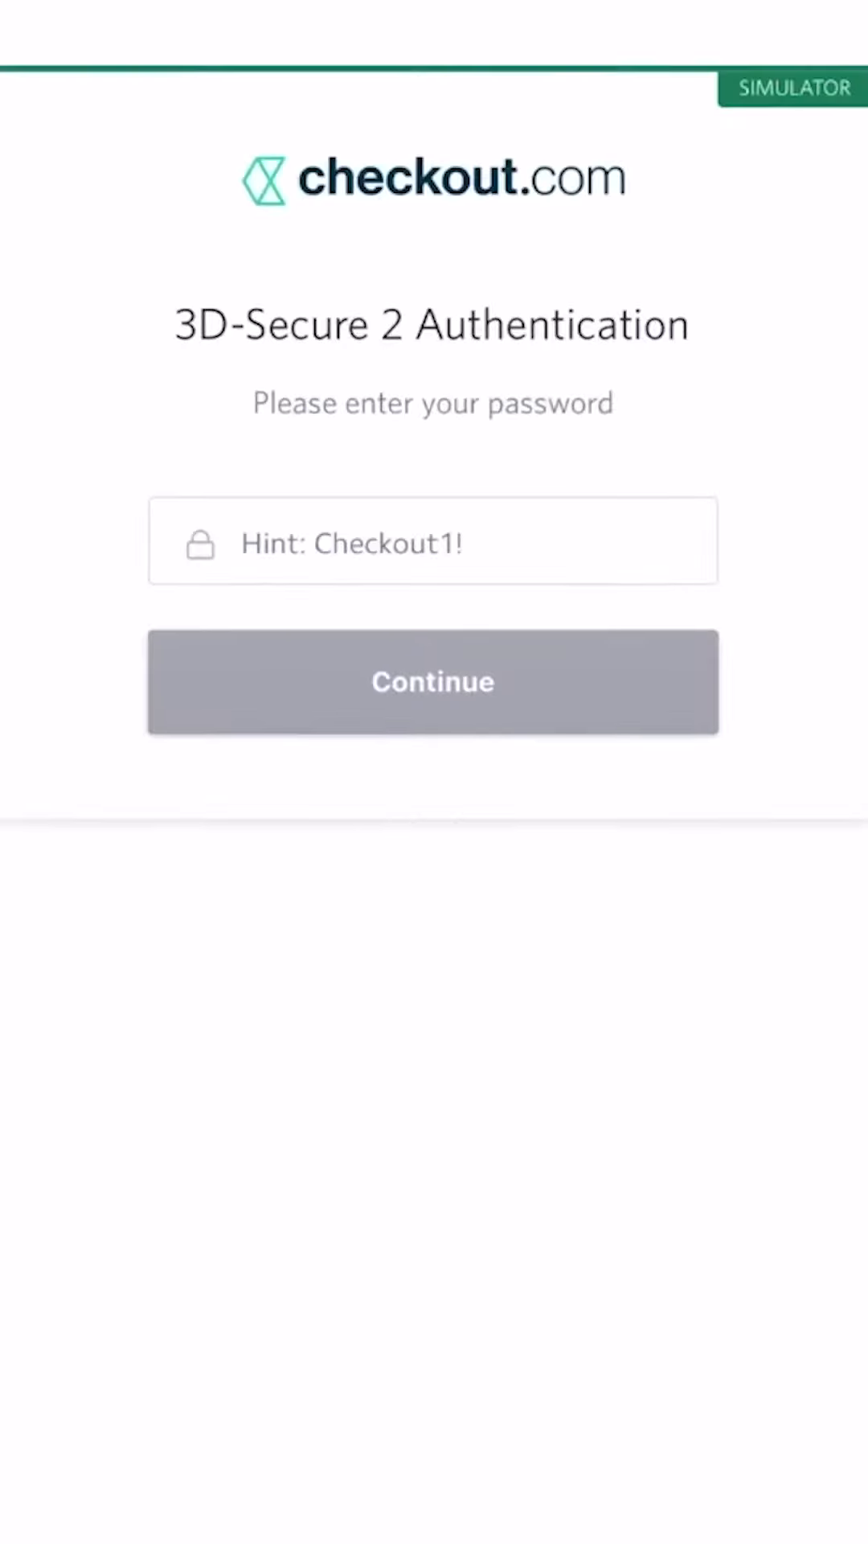
pyautogui.click(434, 542)
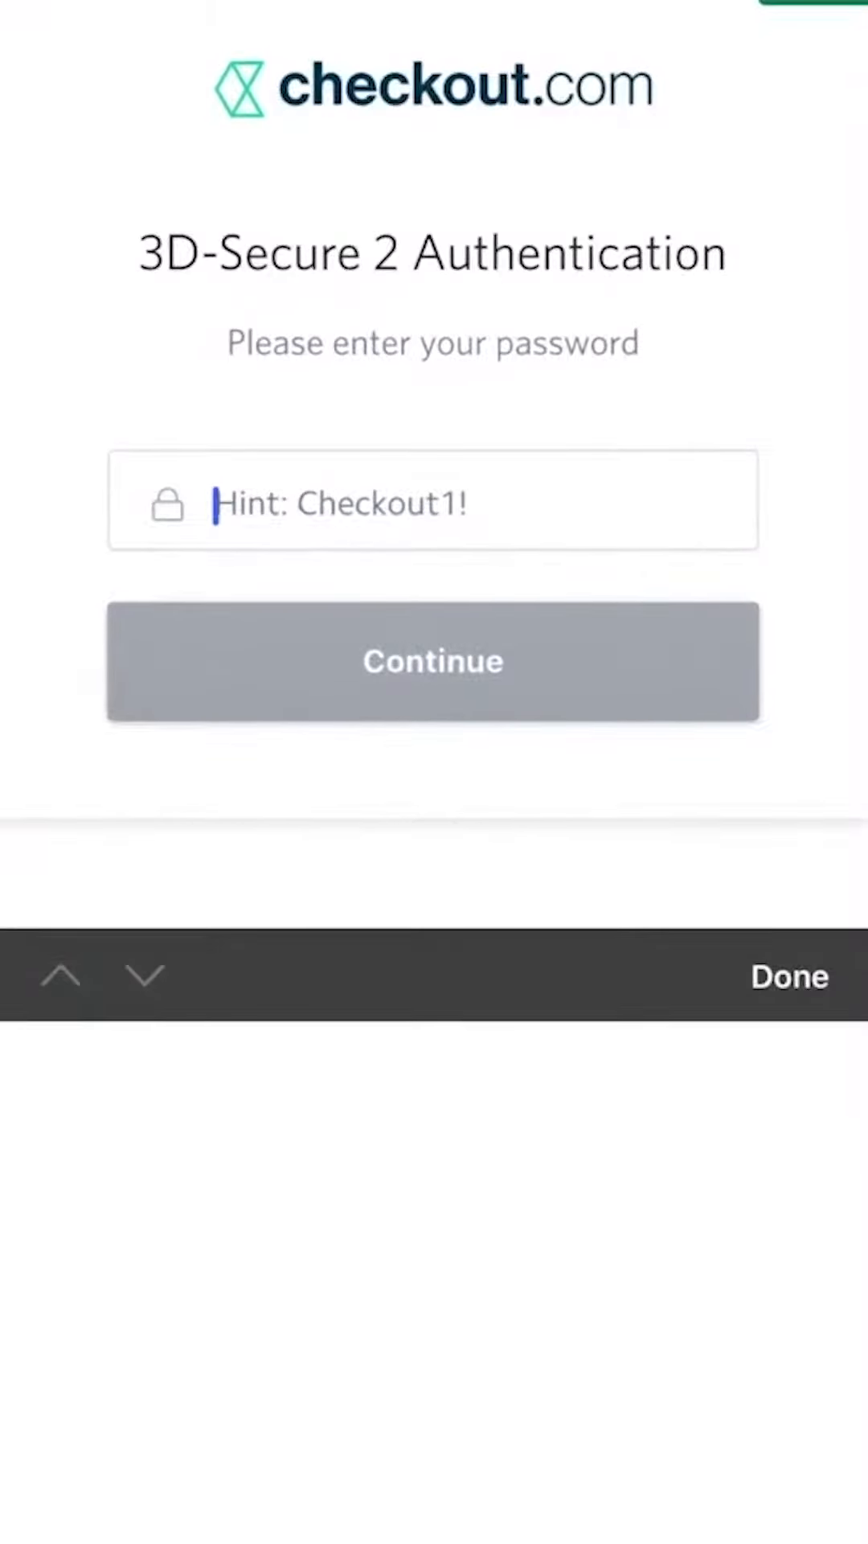
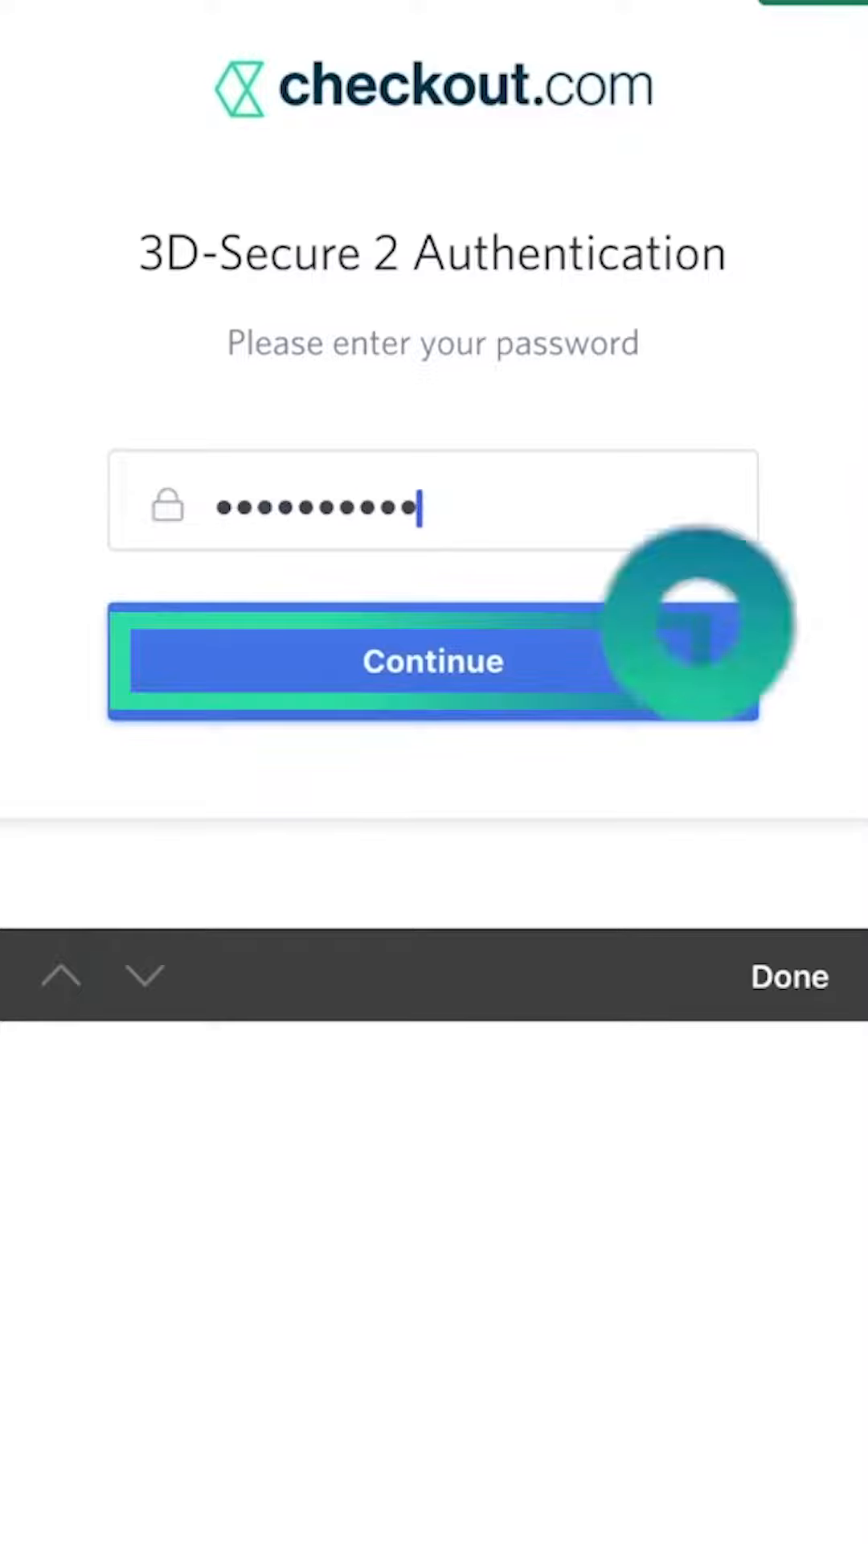
pyautogui.click(433, 661)
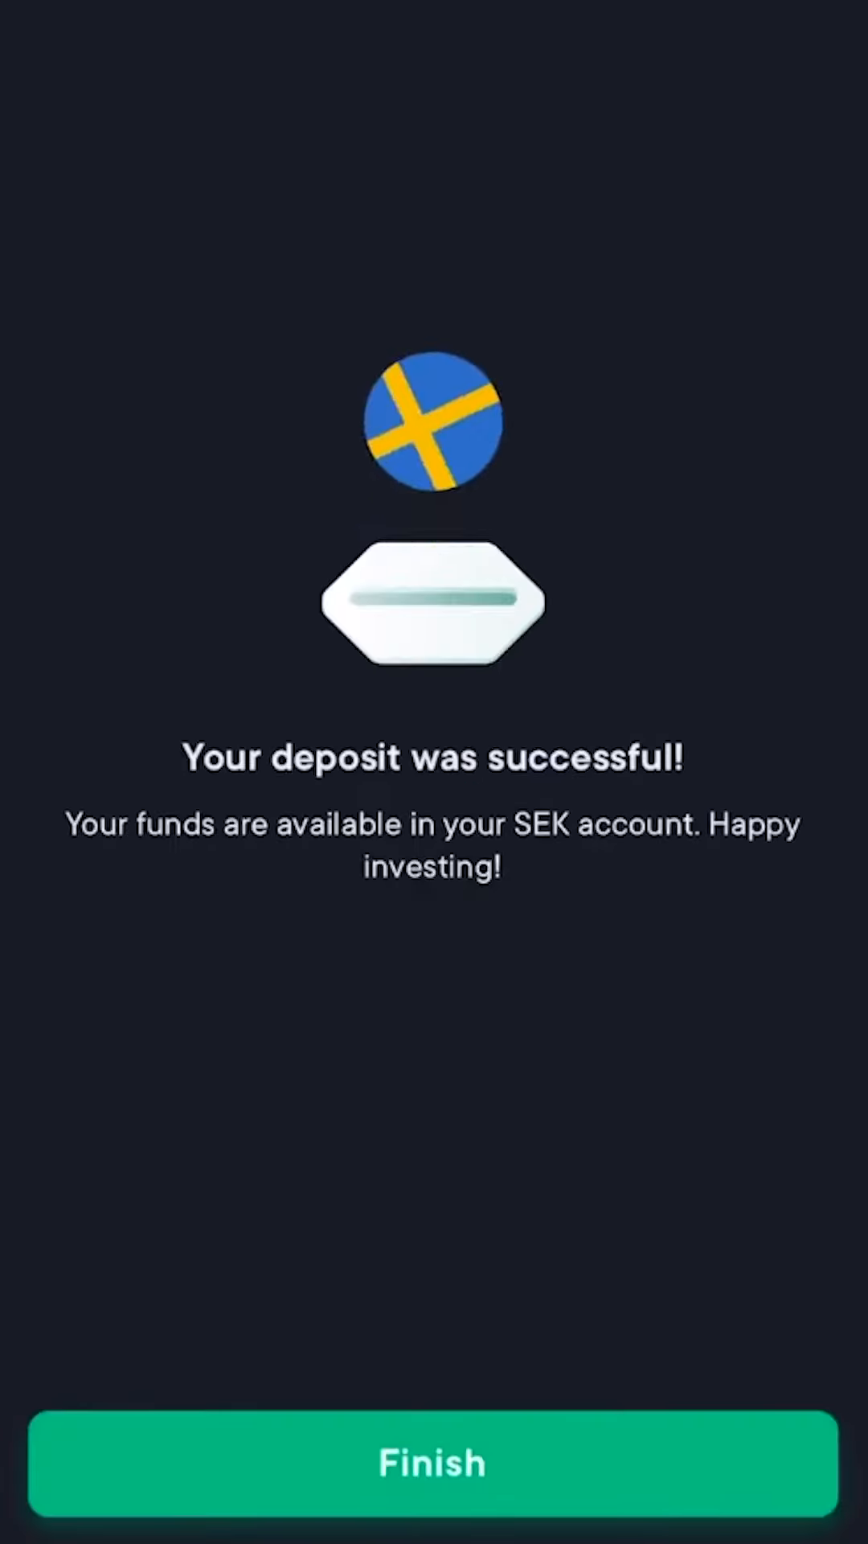